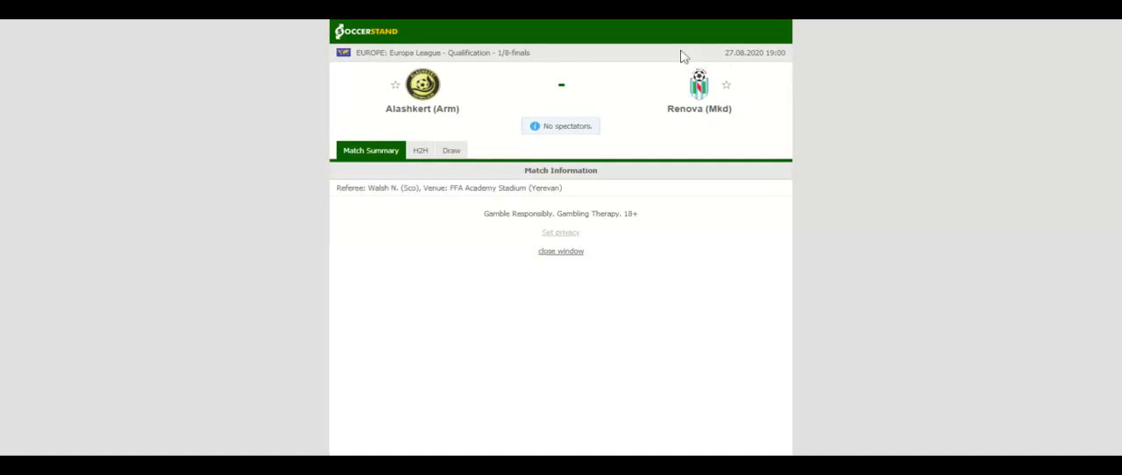
Switch the Alashkert vs Renova match page to the H2H comparison.
click(421, 144)
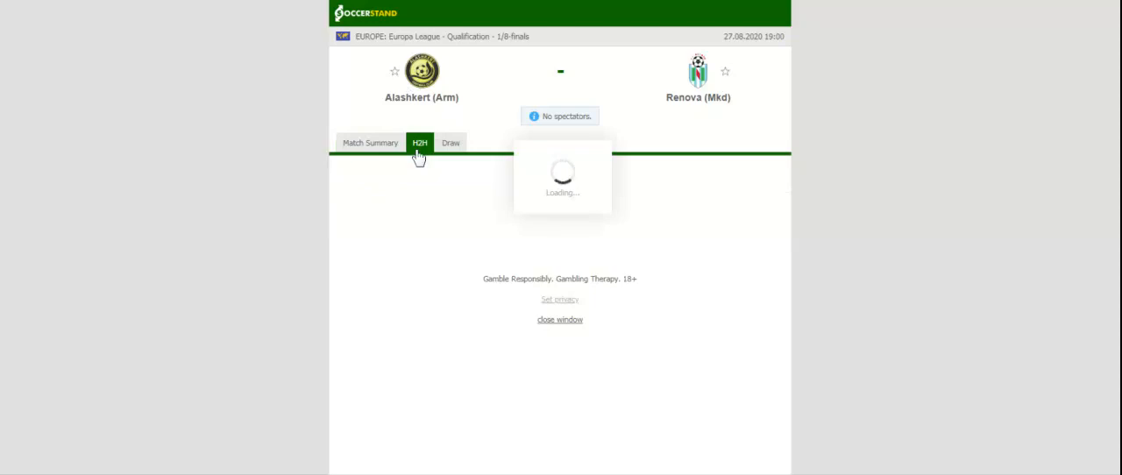
Show the Overall recent results for both Alashkert and Renova.
click(419, 144)
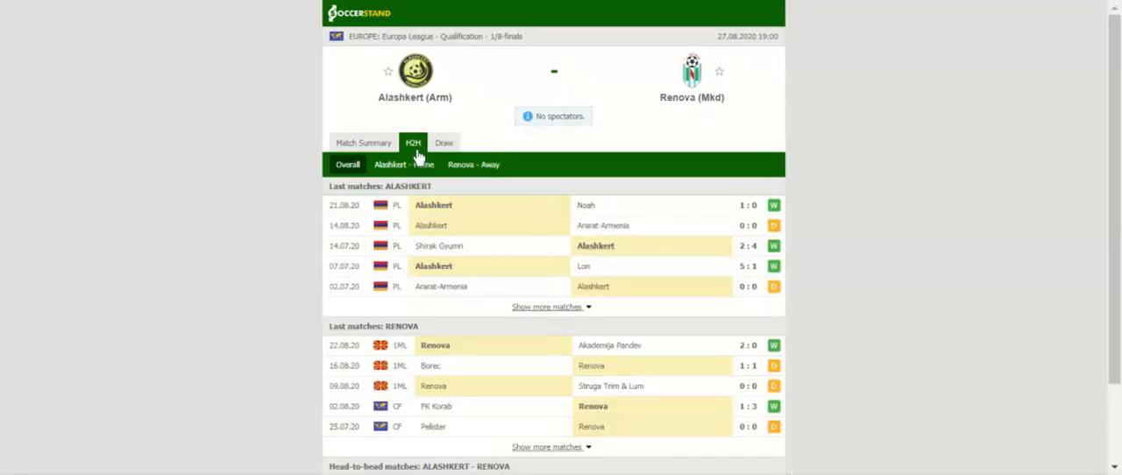
mouse_move(419, 156)
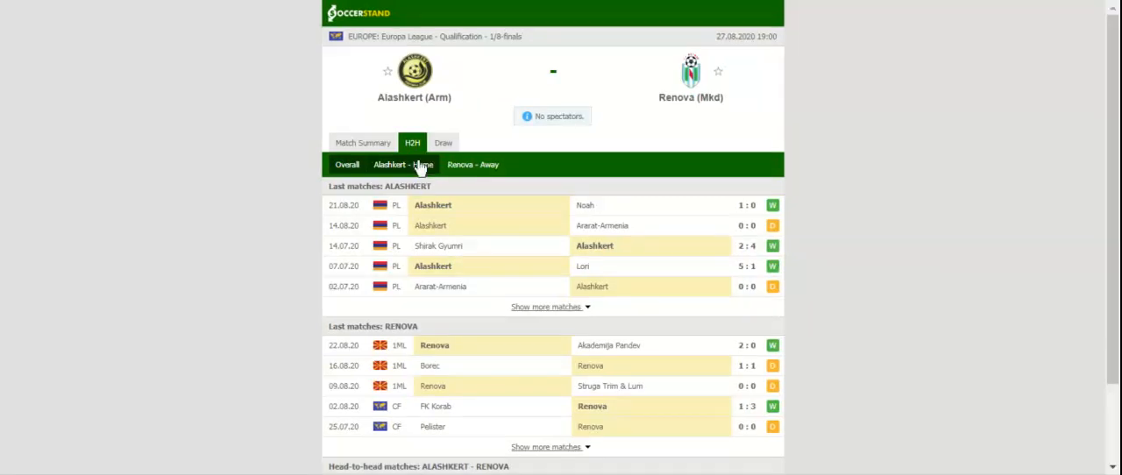
Filter the head-to-head results to Alashkert's home matches only.
click(403, 165)
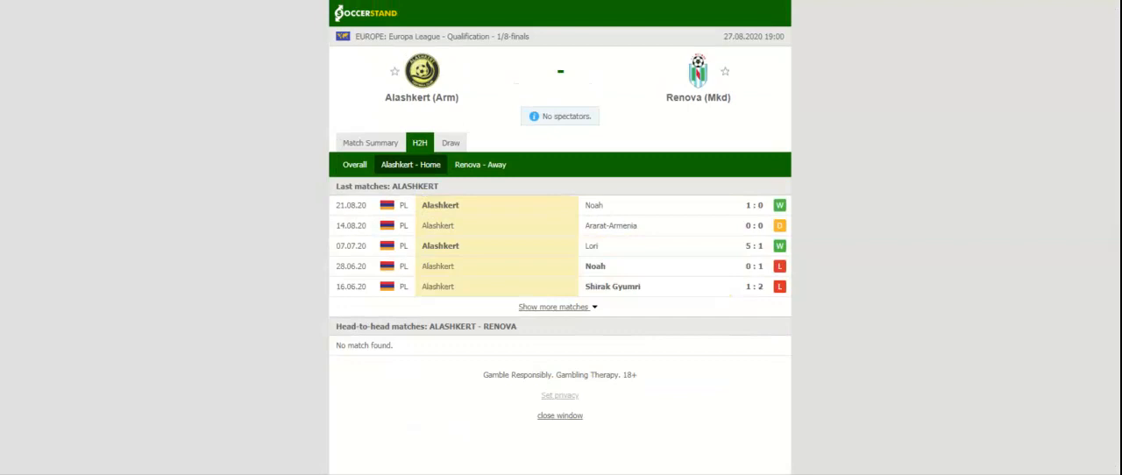
Filter the head-to-head results to Renova's away matches only.
click(481, 165)
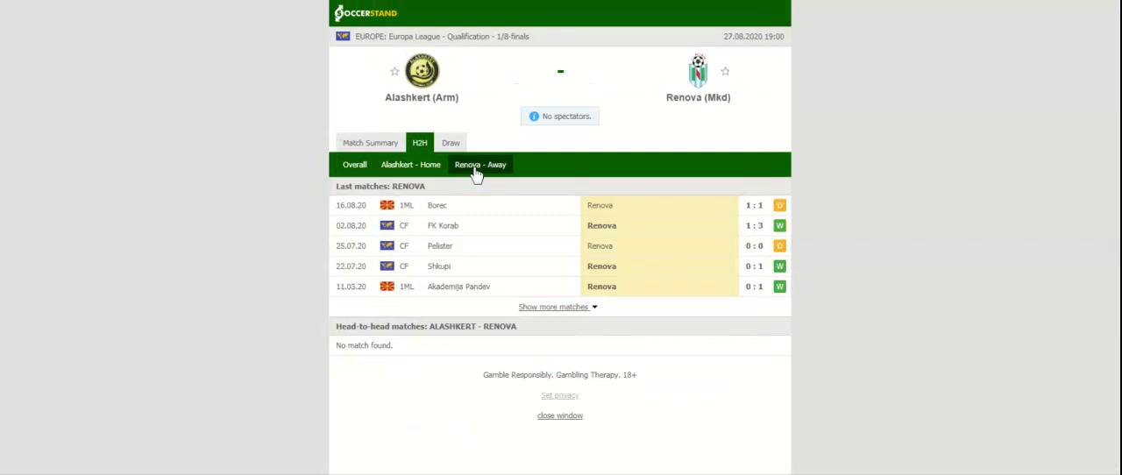